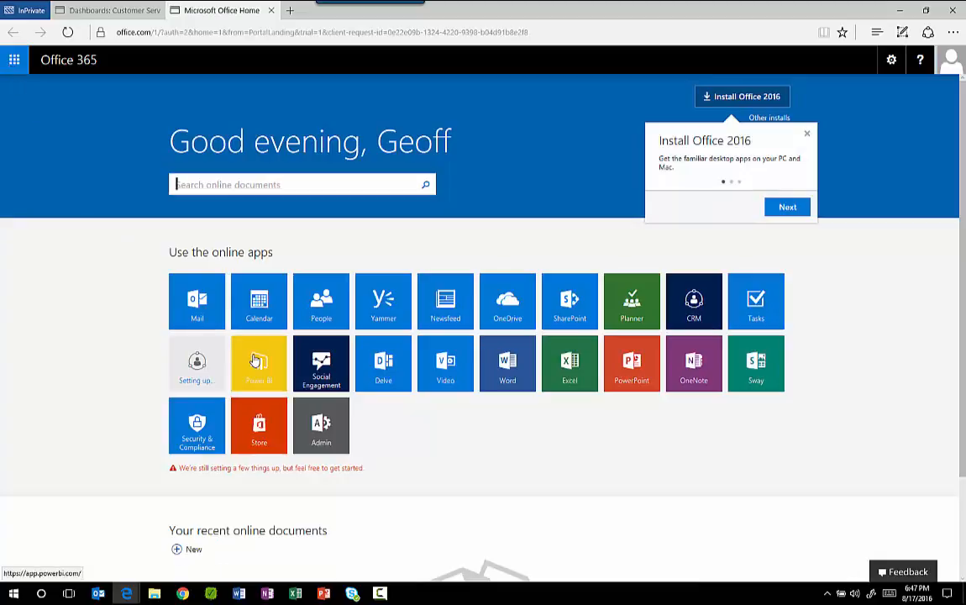
Launch Power BI from Office 365 and browse the Service Manager dashboard's lower tiles.
{"action": "left_click", "coordinate": [259, 364]}
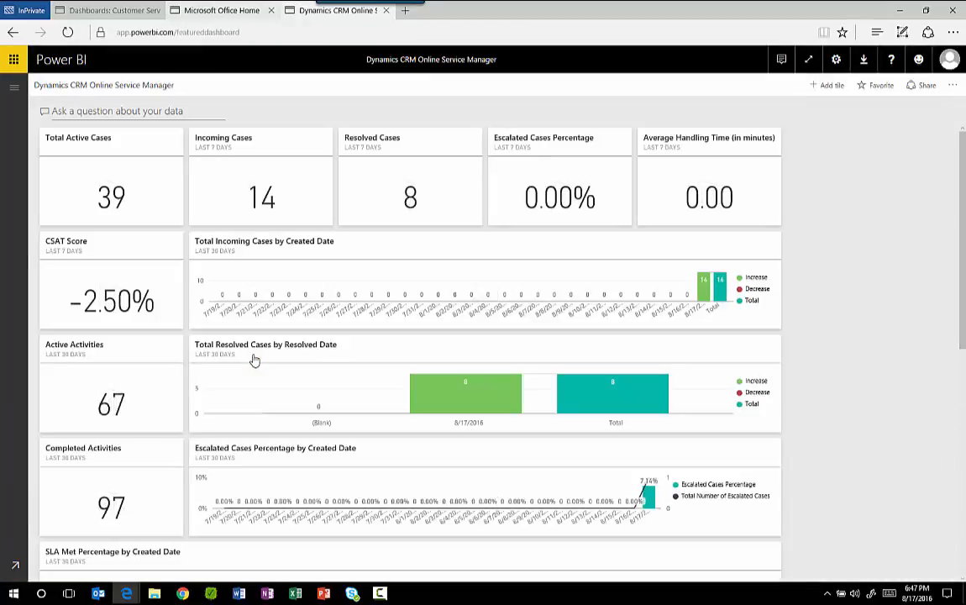
{"action": "mouse_move", "coordinate": [202, 193]}
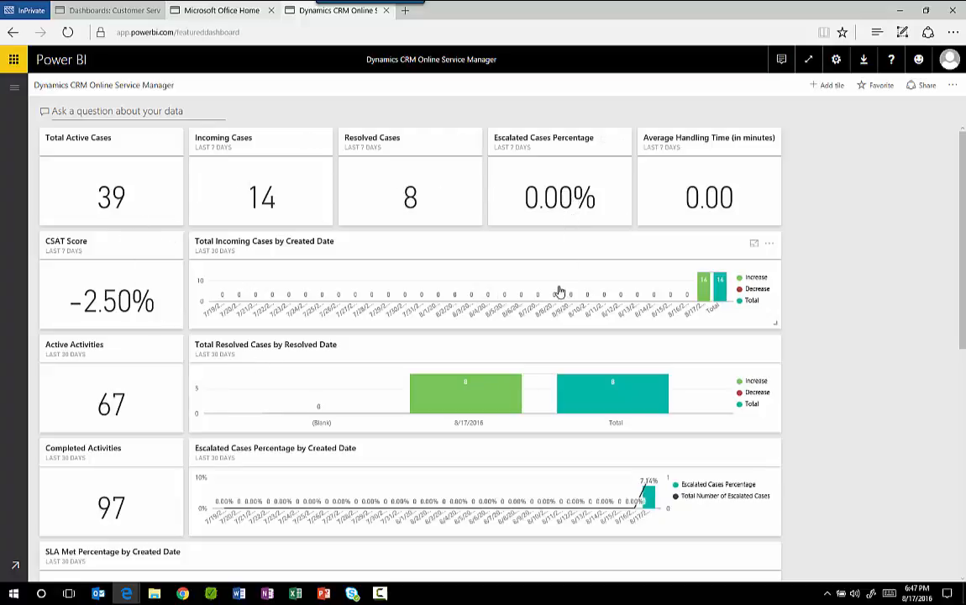
{"action": "scroll", "scroll_direction": "down", "scroll_amount": 3}
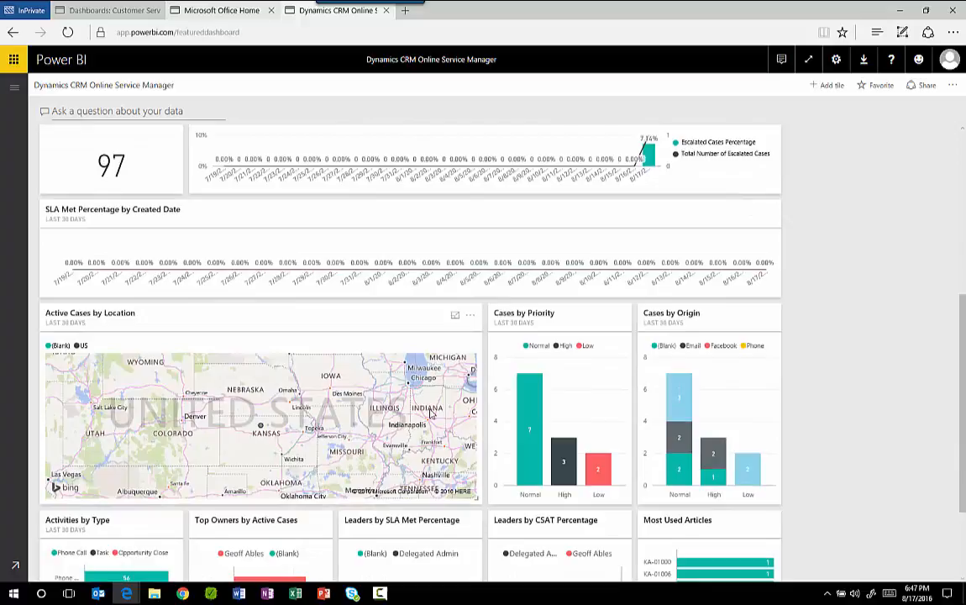
{"action": "scroll", "scroll_direction": "down", "scroll_amount": 3}
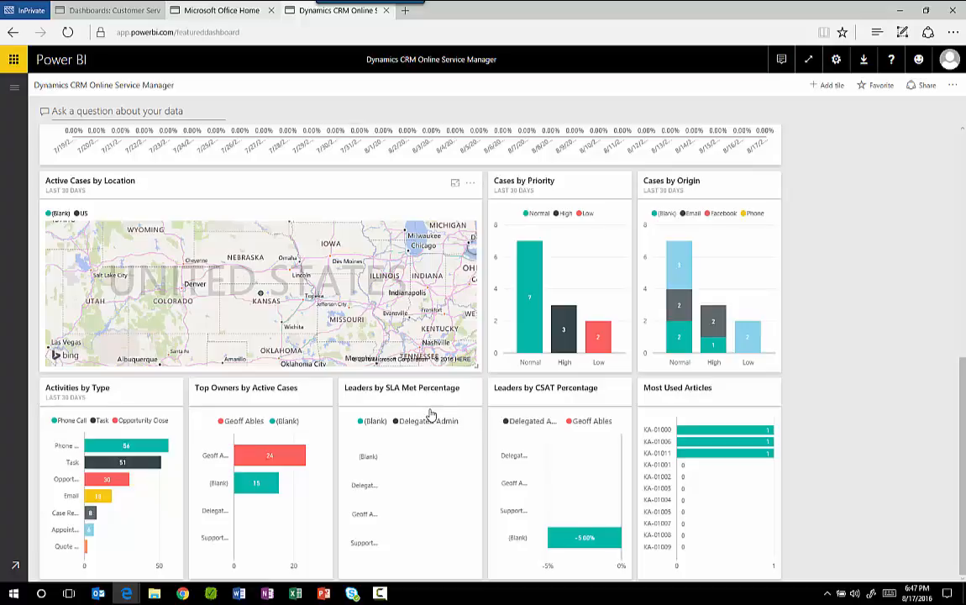
{"action": "mouse_move", "coordinate": [194, 422]}
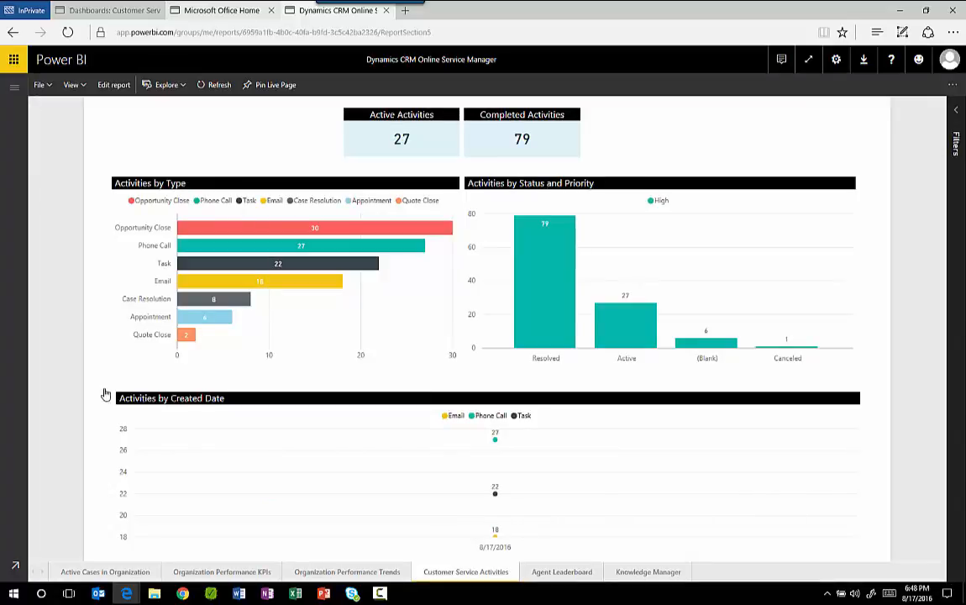
{"action": "mouse_move", "coordinate": [210, 284]}
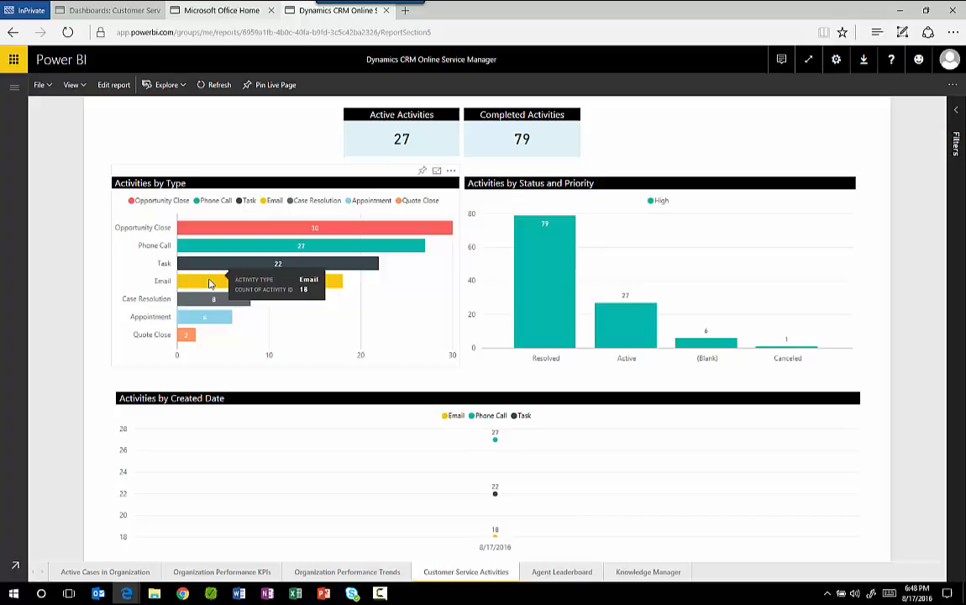
Cross-filter the activities report by Email, Task and then Case Resolution activity bars.
{"action": "left_click", "coordinate": [210, 280]}
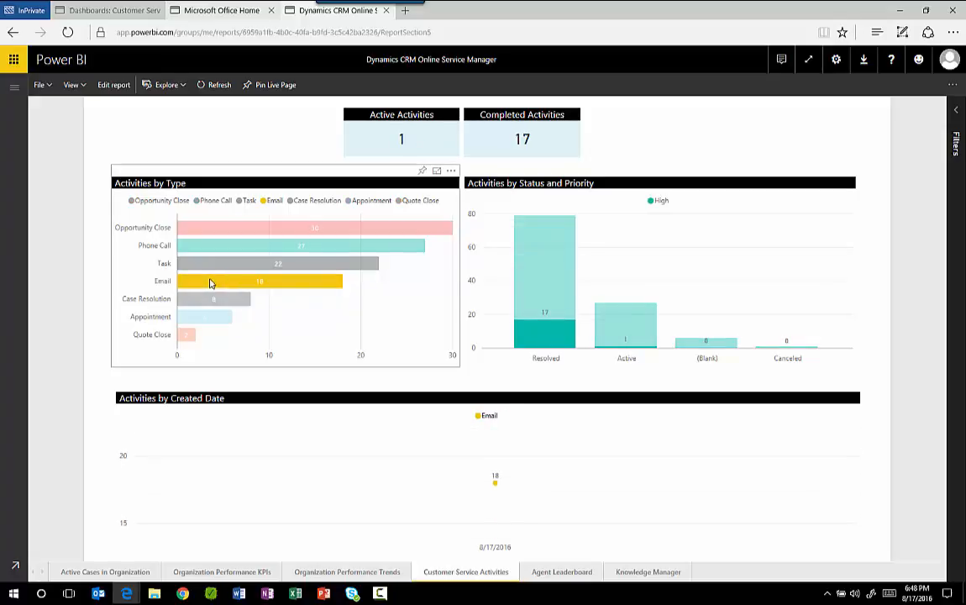
{"action": "left_click", "coordinate": [277, 262]}
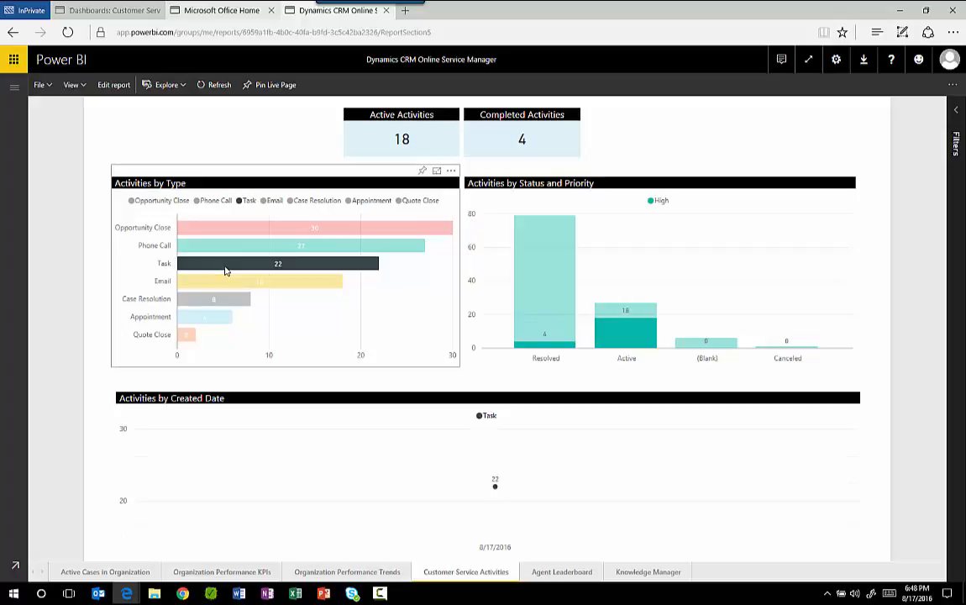
{"action": "mouse_move", "coordinate": [210, 302]}
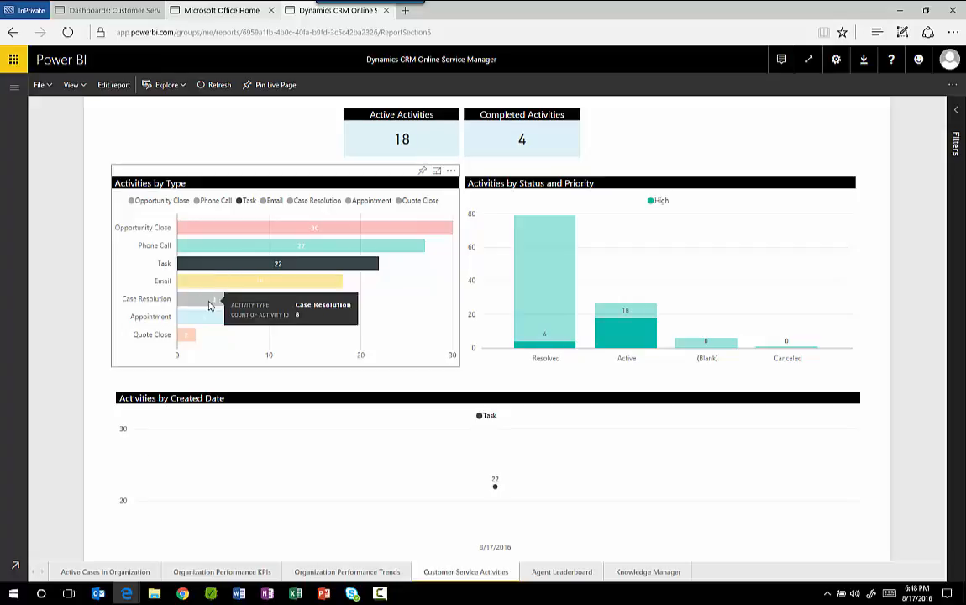
{"action": "left_click", "coordinate": [210, 299]}
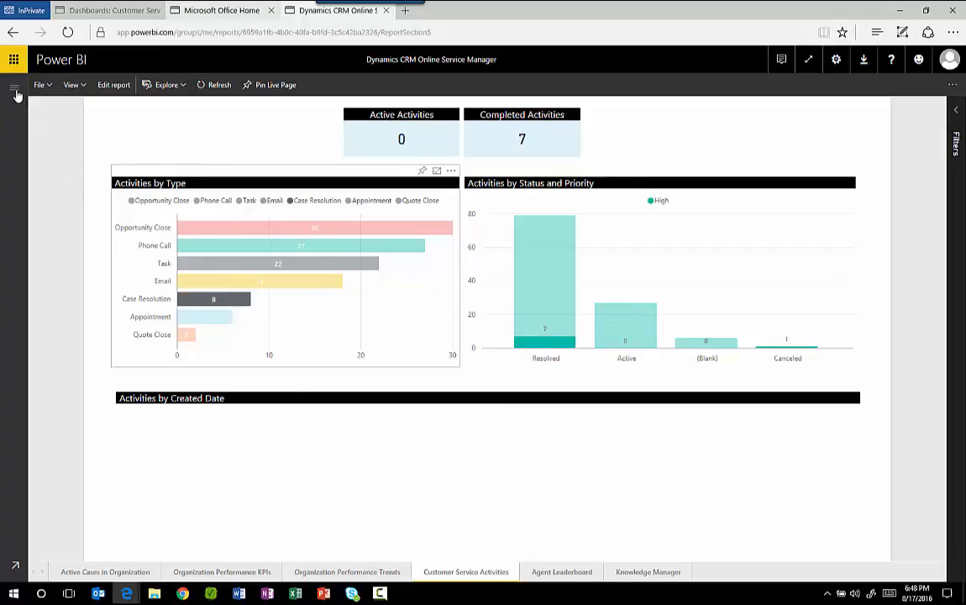
Return to the Service Manager dashboard via the workspace navigation list.
{"action": "left_click", "coordinate": [12, 87]}
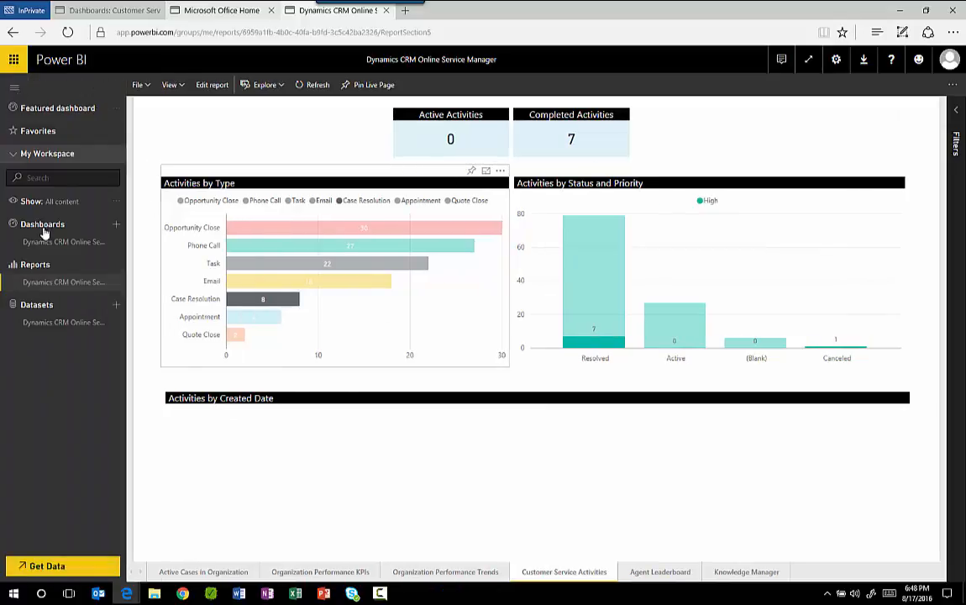
{"action": "left_click", "coordinate": [64, 242]}
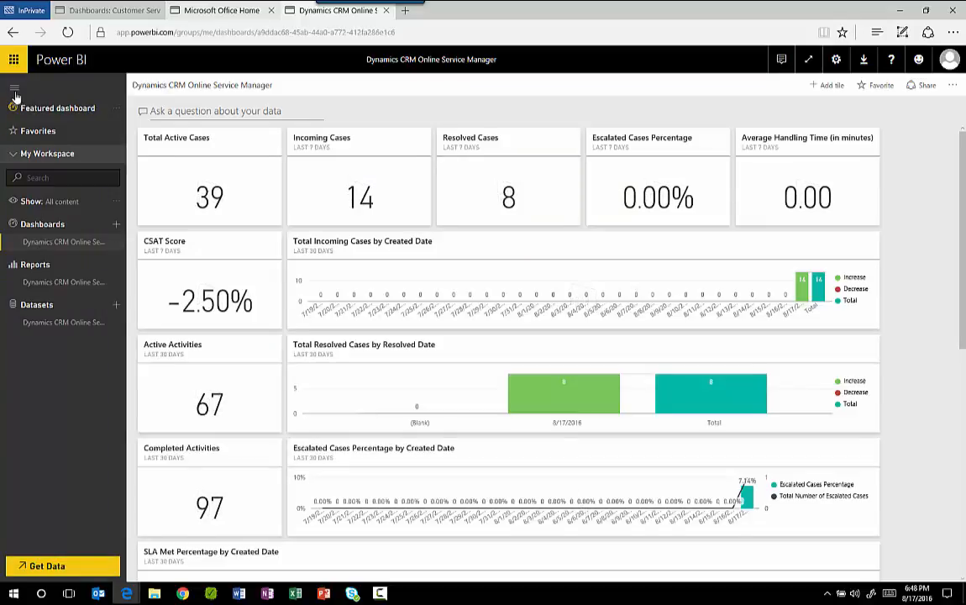
Ask Q&A for the number of open cases for the chosen owner.
{"action": "left_click", "coordinate": [227, 110]}
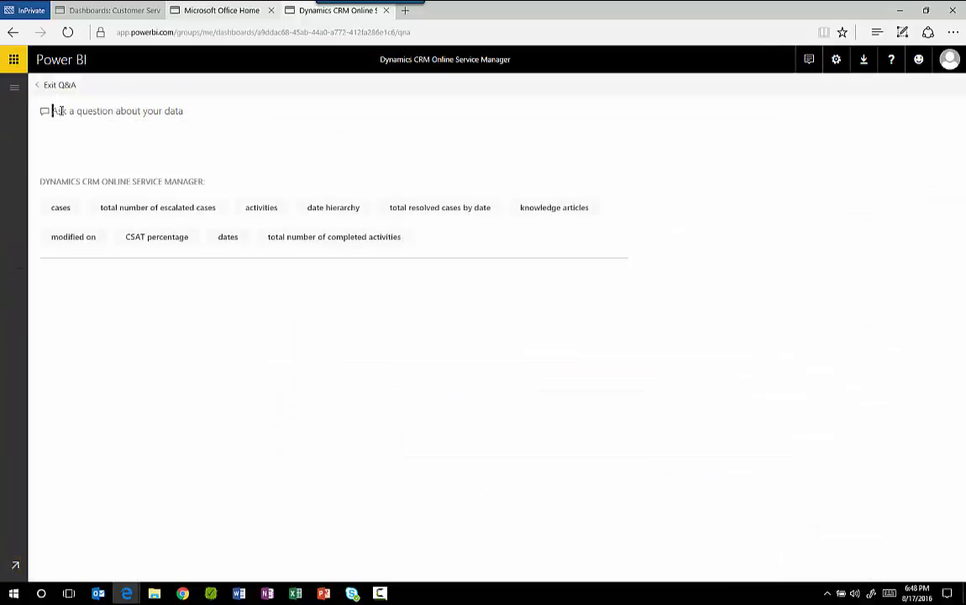
{"action": "type", "text": "number of open cases for geoff ables"}
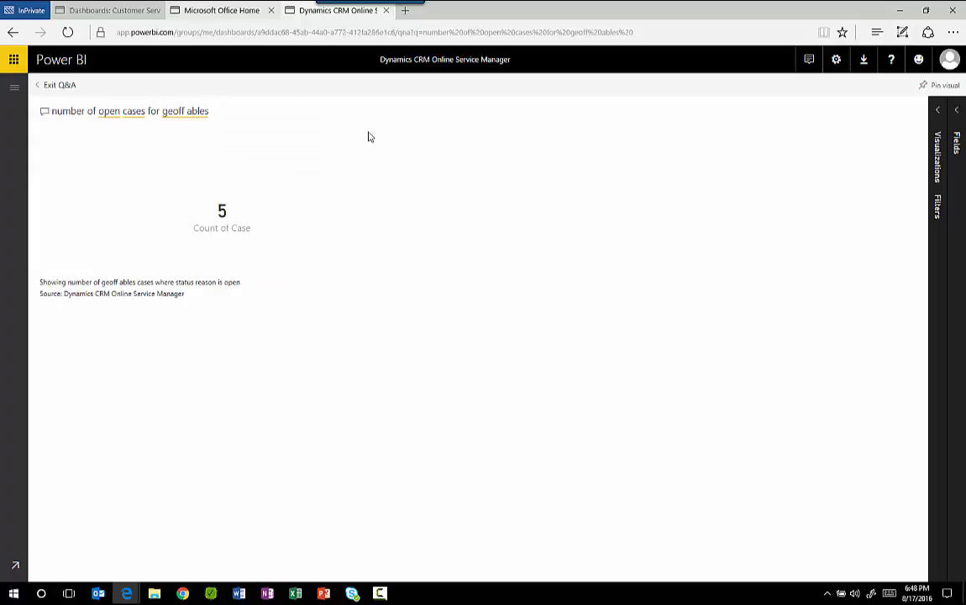
{"action": "mouse_move", "coordinate": [239, 188]}
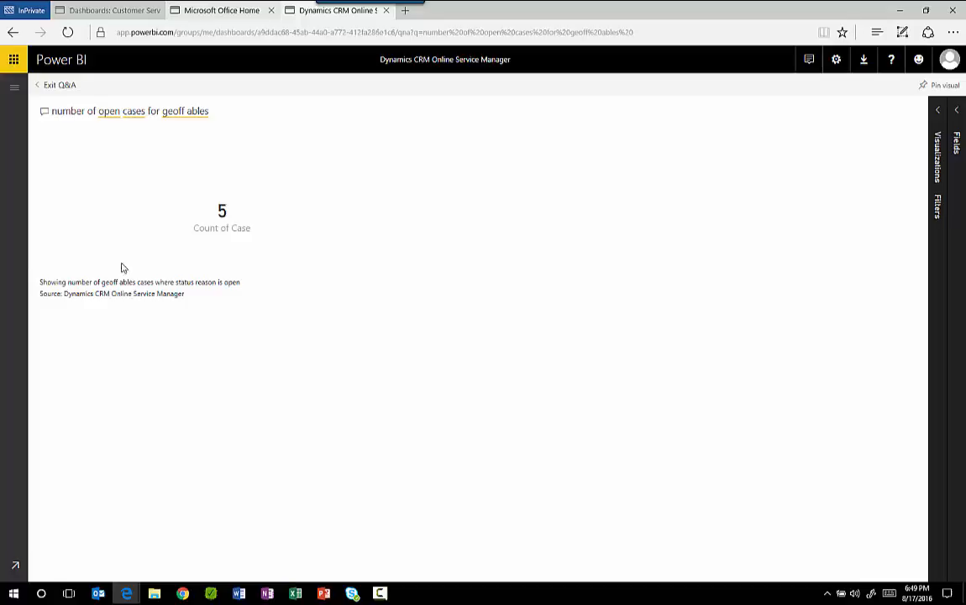
{"action": "mouse_move", "coordinate": [692, 223]}
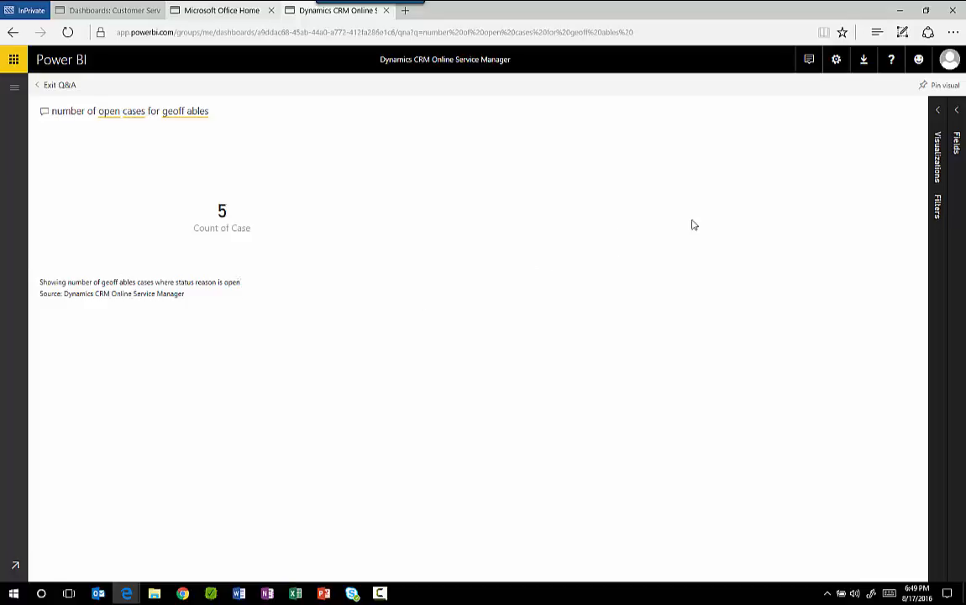
{"action": "mouse_move", "coordinate": [957, 131]}
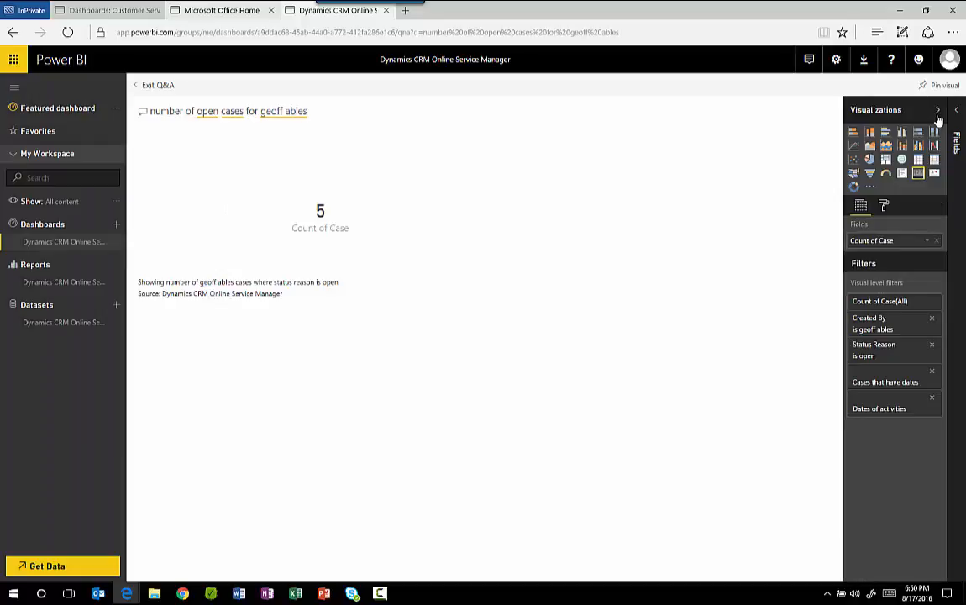
{"action": "mouse_move", "coordinate": [855, 179]}
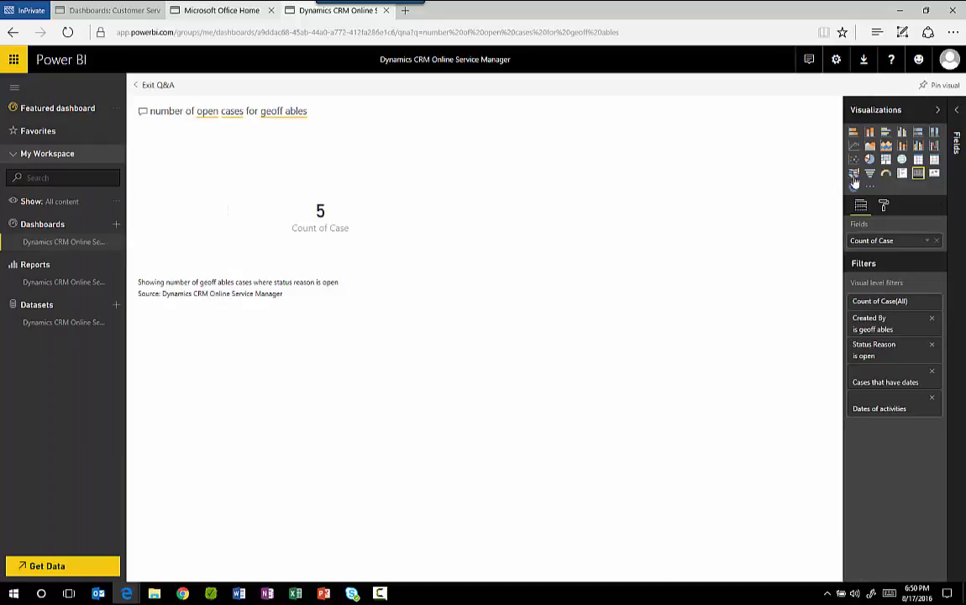
Add Case Priority as the donut chart's legend to split it into High, Normal and Low.
{"action": "left_click", "coordinate": [855, 173]}
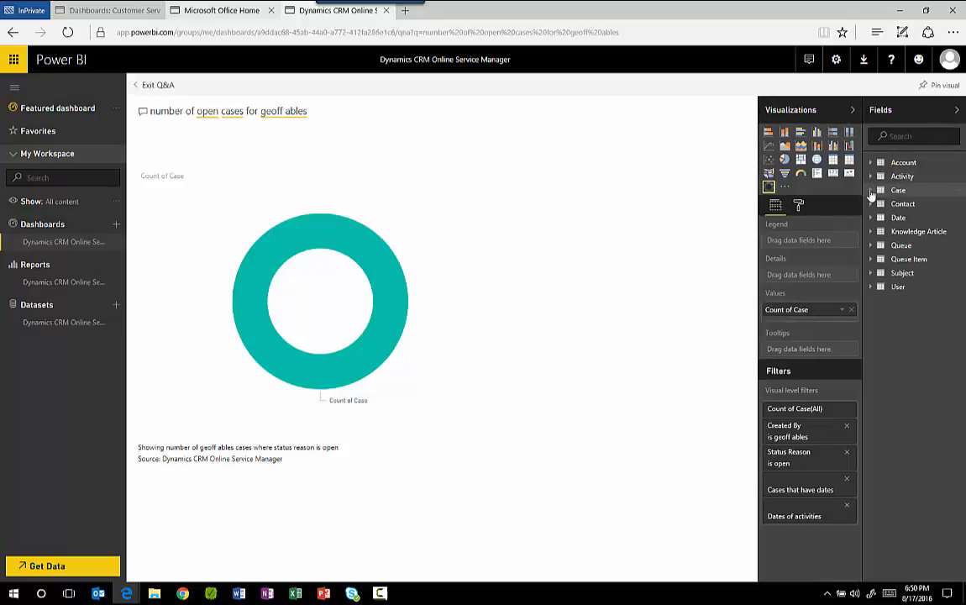
{"action": "left_click", "coordinate": [870, 190]}
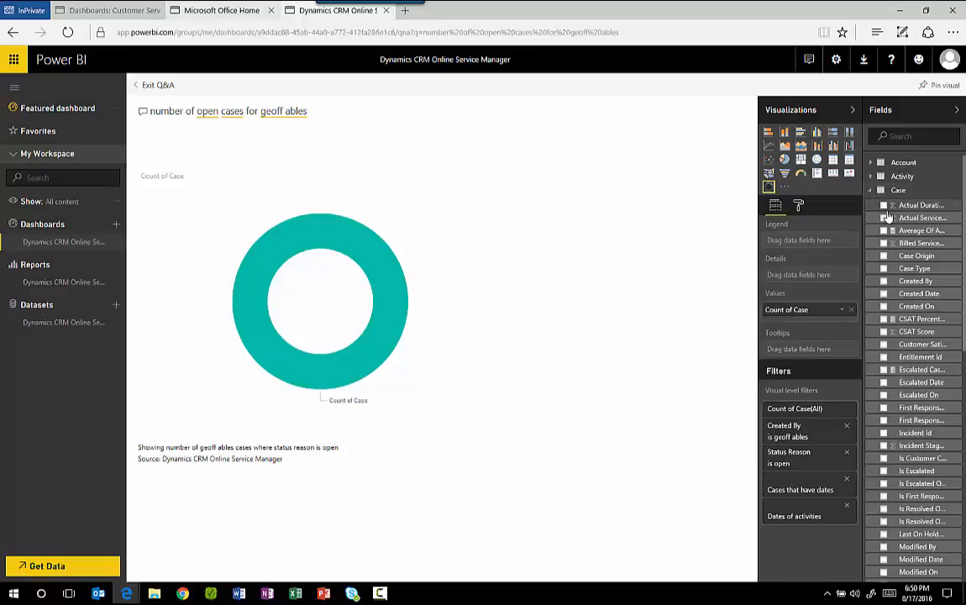
{"action": "scroll", "scroll_direction": "down", "scroll_amount": 3}
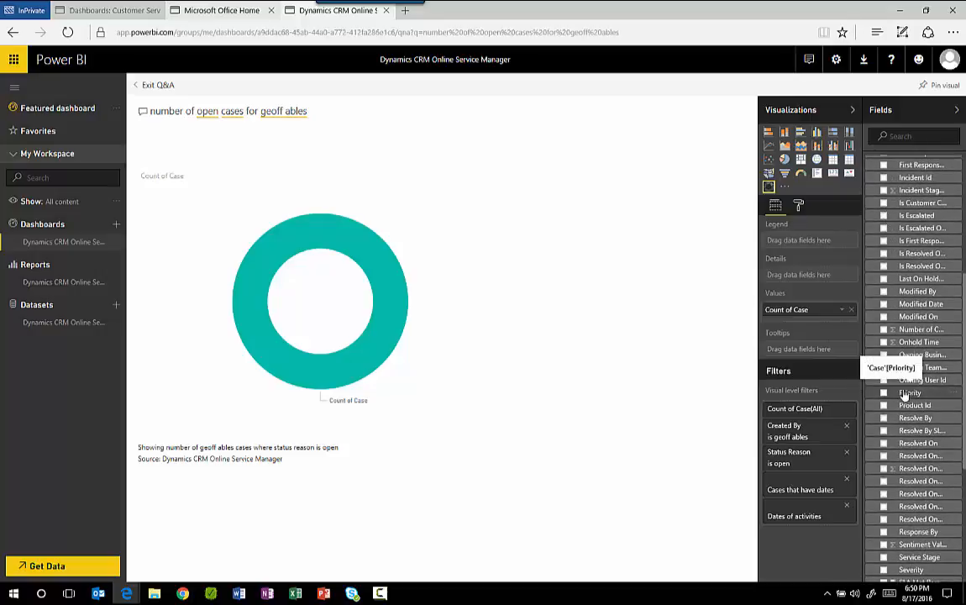
{"action": "left_click", "coordinate": [883, 393]}
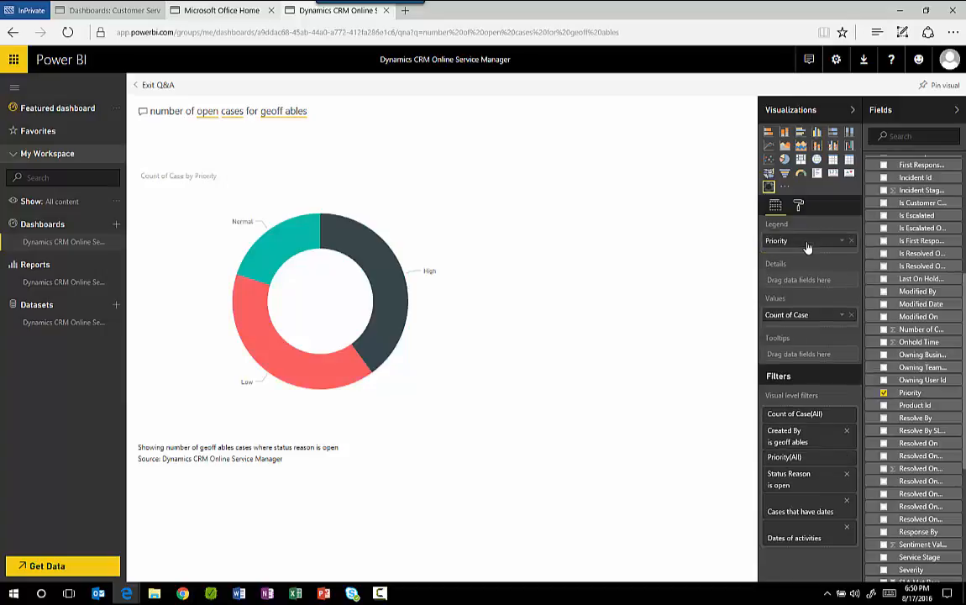
{"action": "mouse_move", "coordinate": [715, 245]}
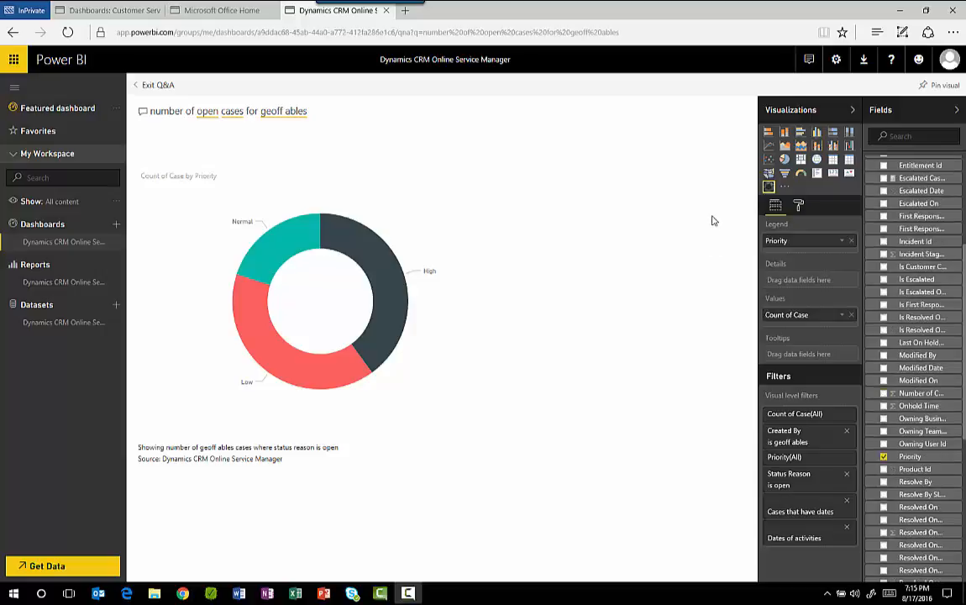
Pin the priority donut chart to a new dashboard named Custom Dashboard.
{"action": "left_click", "coordinate": [934, 87]}
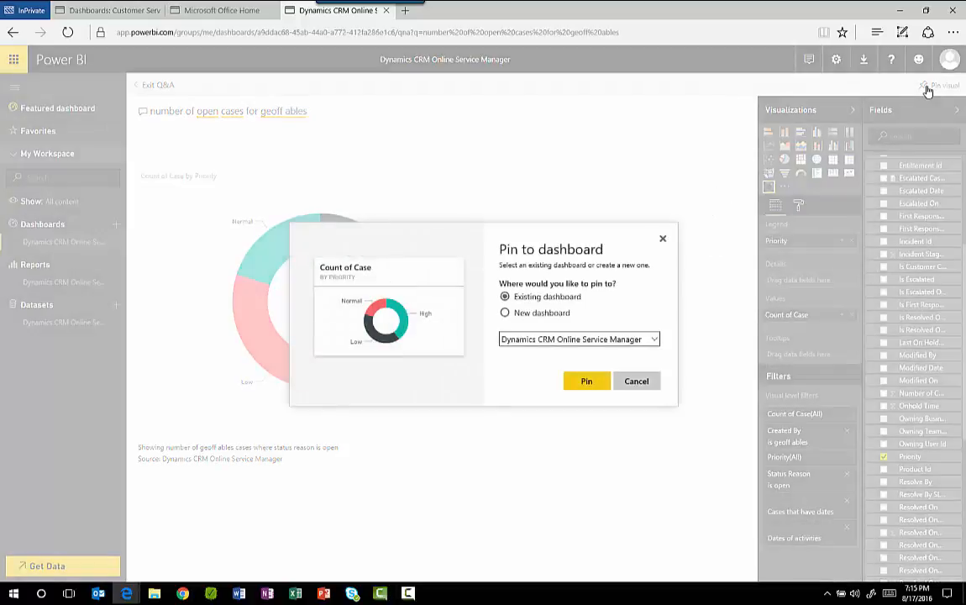
{"action": "left_click", "coordinate": [504, 312]}
{"action": "type", "text": "Custom Dashboard"}
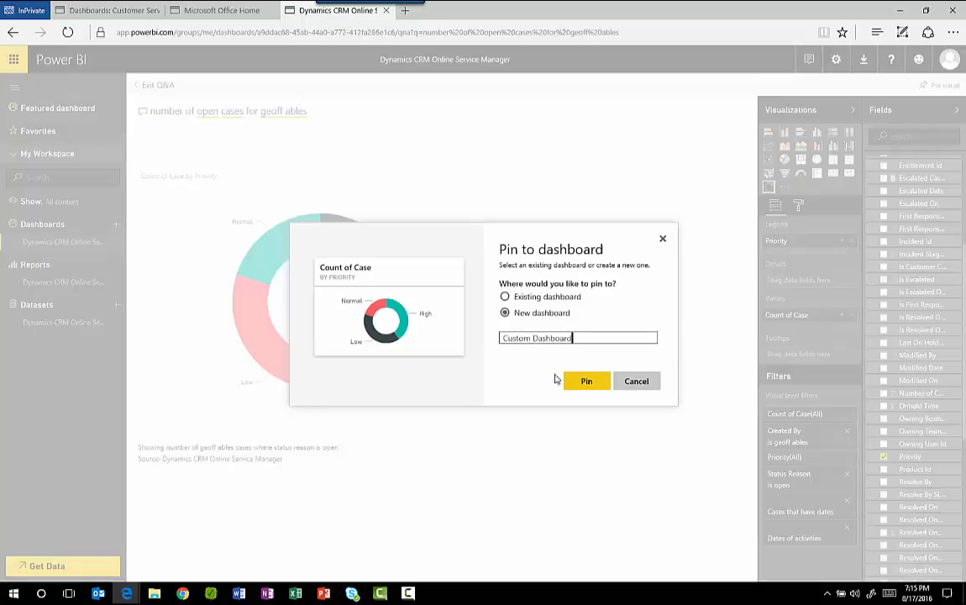
{"action": "left_click", "coordinate": [584, 380]}
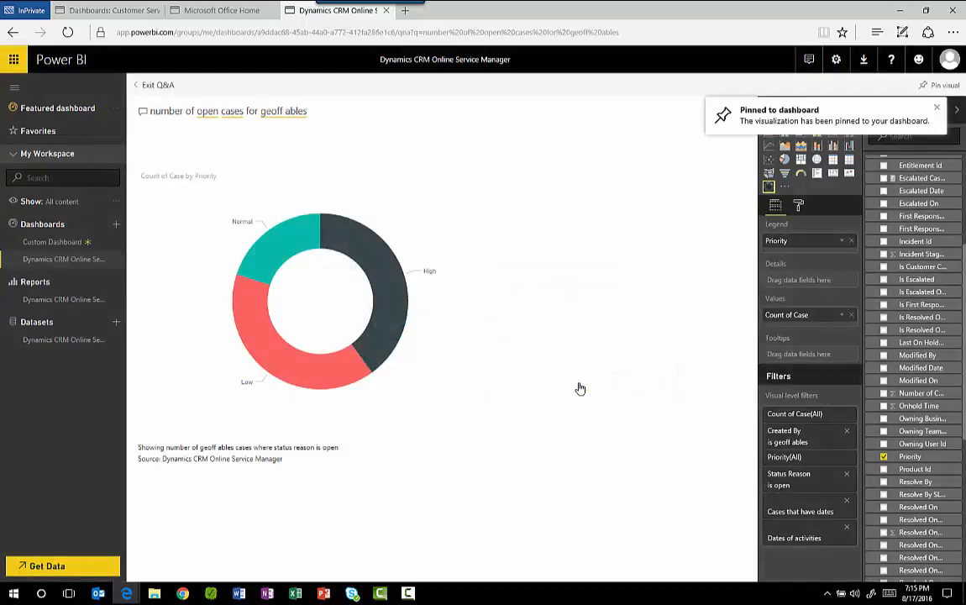
{"action": "mouse_move", "coordinate": [222, 284]}
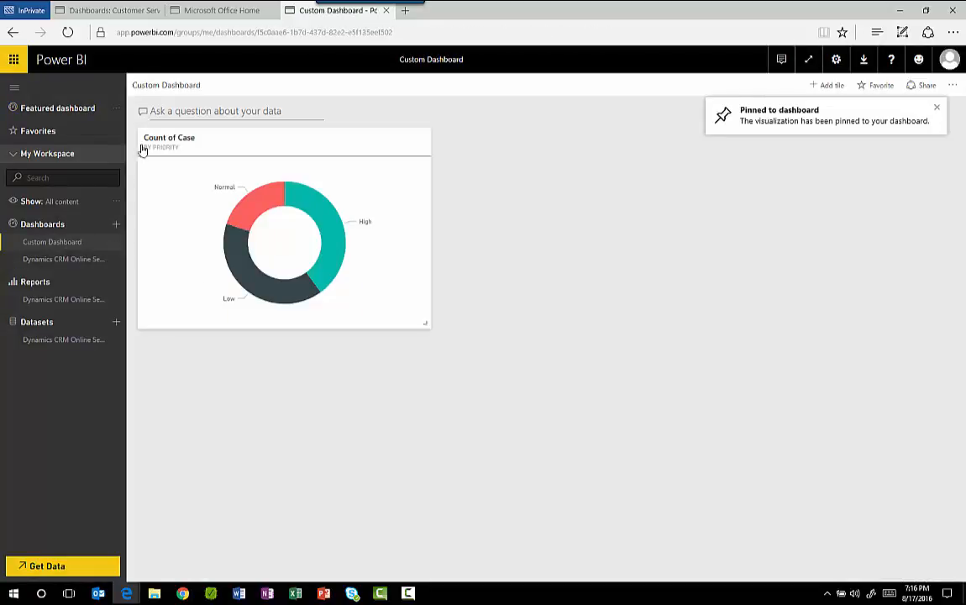
Ask Q&A for all closed cases to get a United States map answer.
{"action": "left_click", "coordinate": [235, 111]}
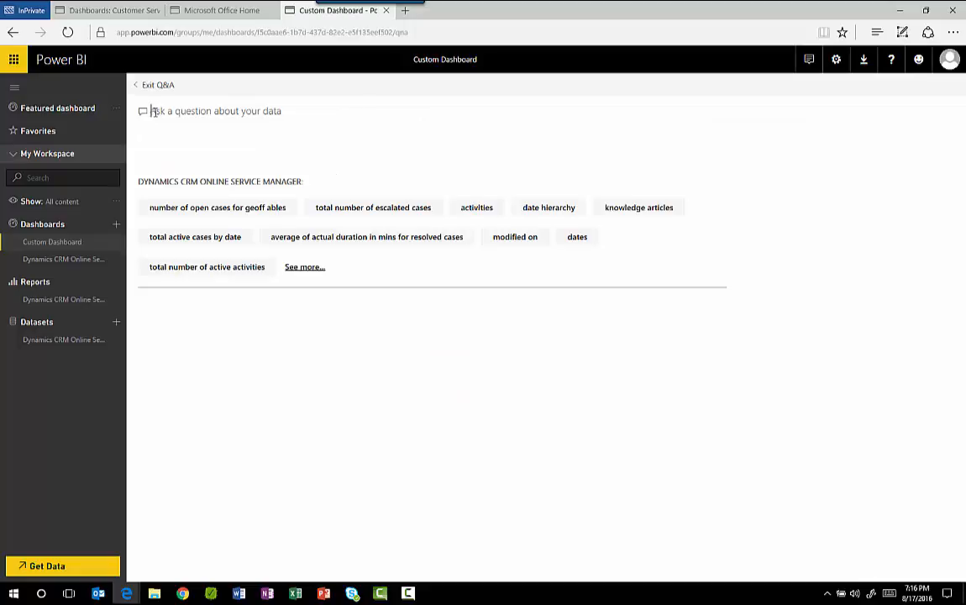
{"action": "type", "text": "all closed caes"}
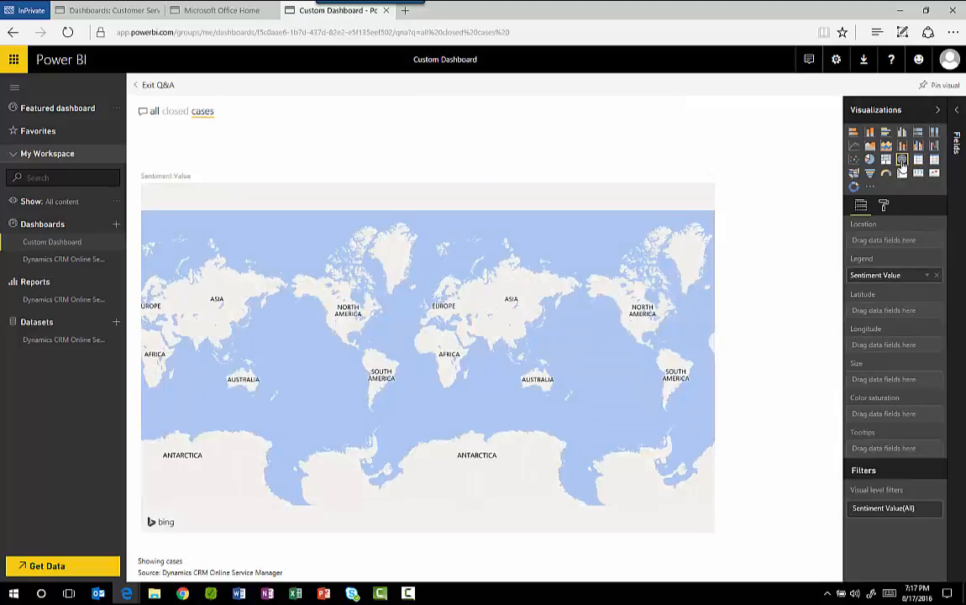
Add Account Latitude/Longitude and size the map points by Count of Priority from Case.
{"action": "left_click", "coordinate": [956, 111]}
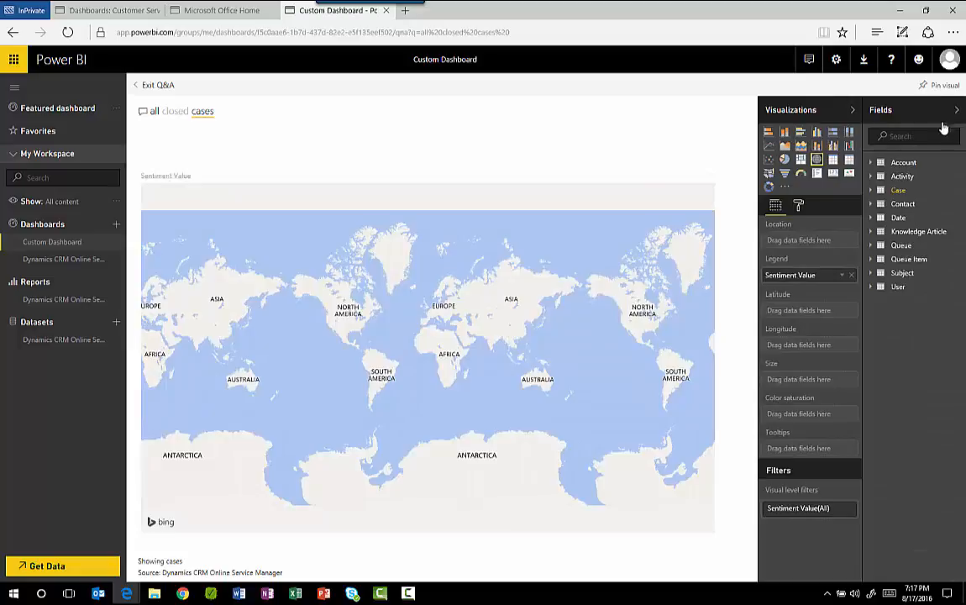
{"action": "left_click", "coordinate": [877, 161]}
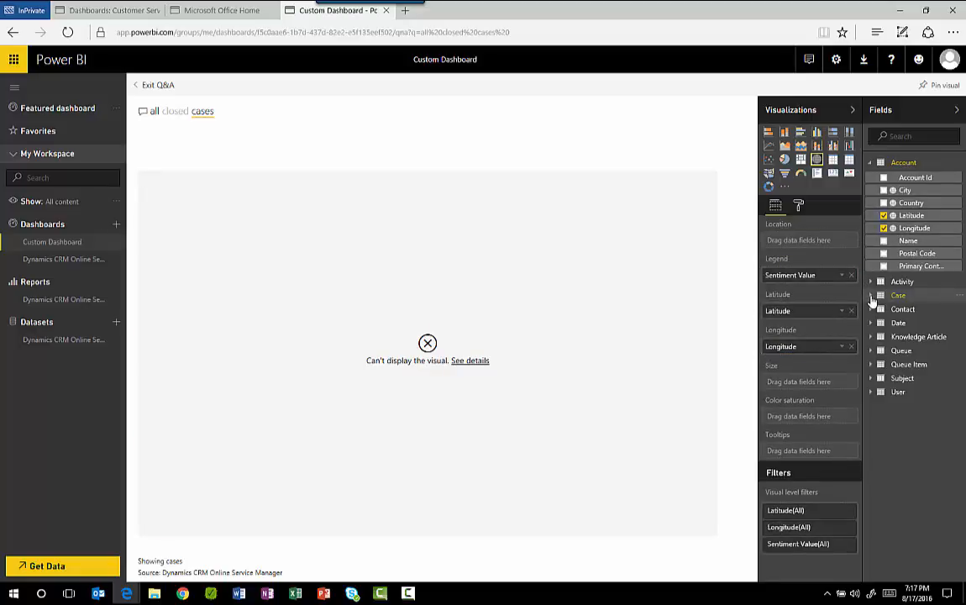
{"action": "left_click", "coordinate": [871, 296]}
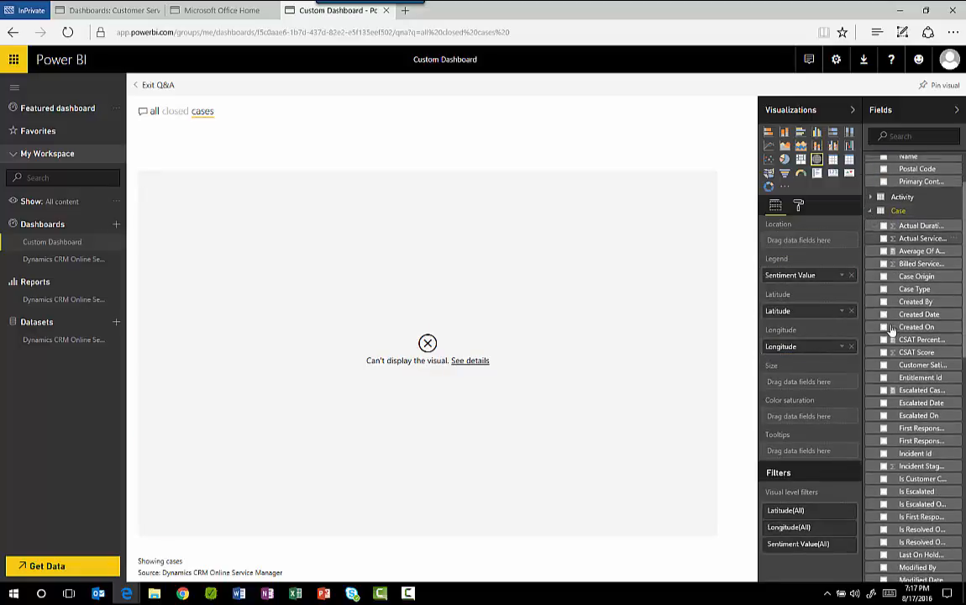
{"action": "scroll", "scroll_direction": "down", "scroll_amount": 3}
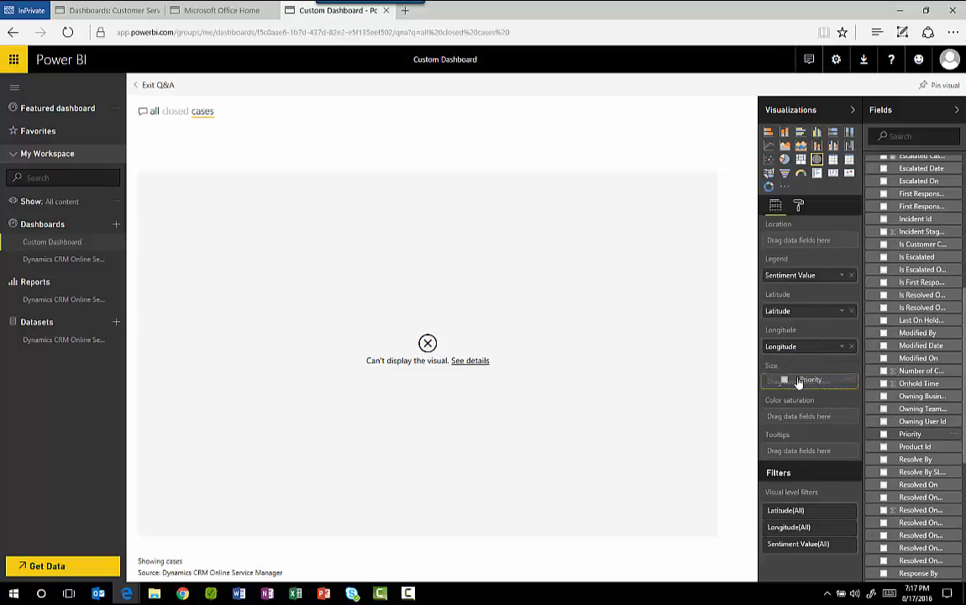
{"action": "left_click", "coordinate": [880, 433]}
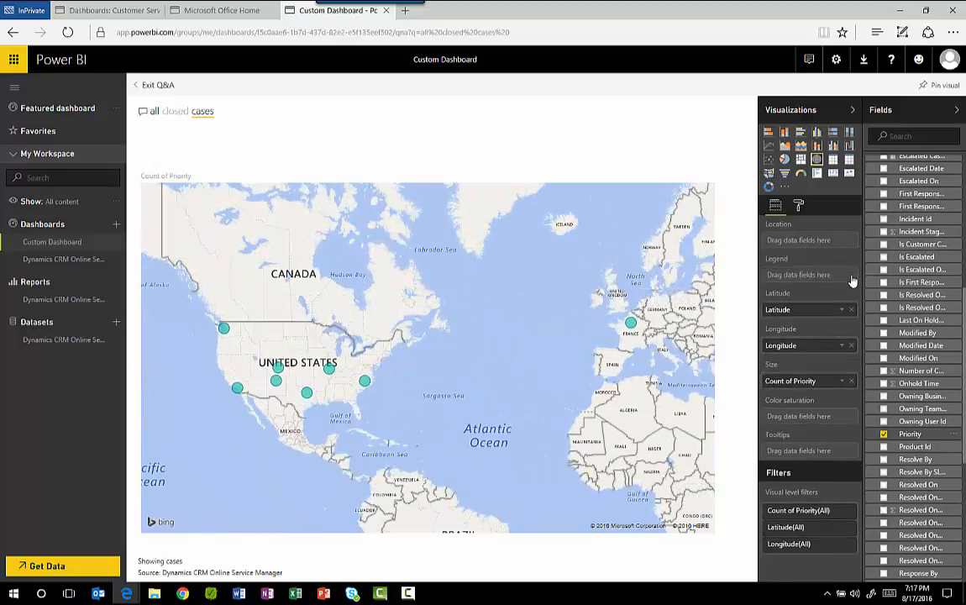
Pin the closed-cases map to the existing Custom Dashboard.
{"action": "left_click", "coordinate": [927, 87]}
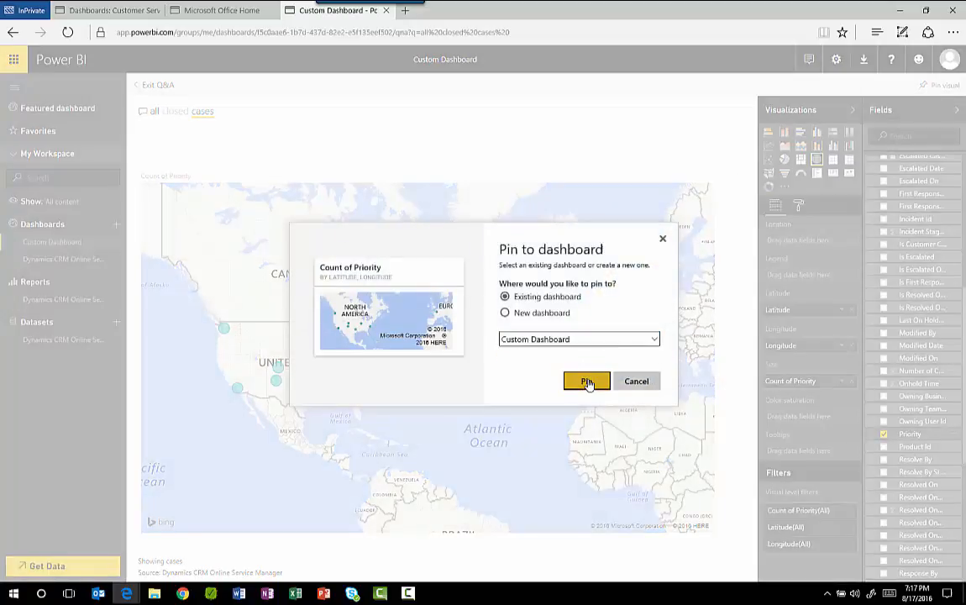
{"action": "left_click", "coordinate": [586, 380]}
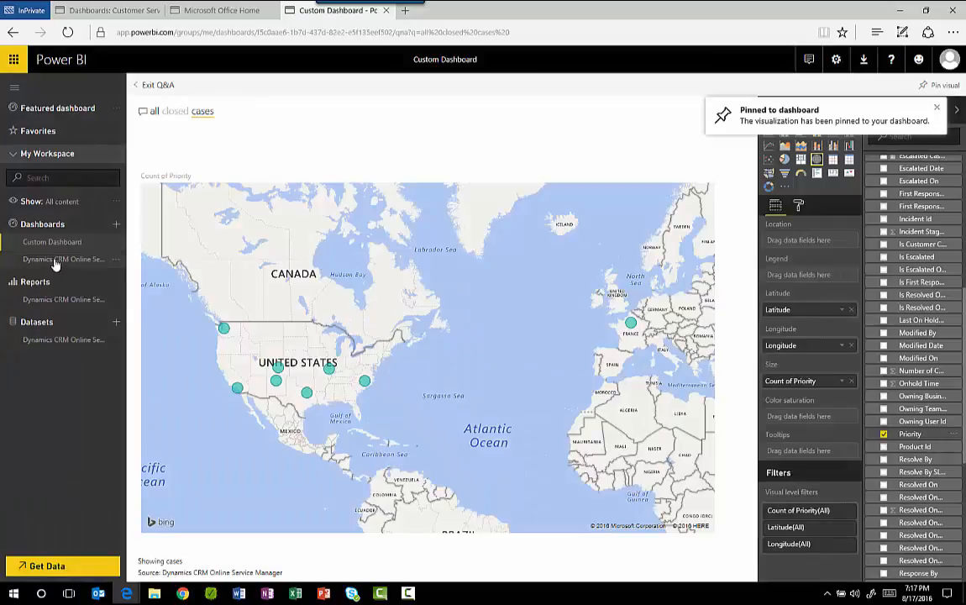